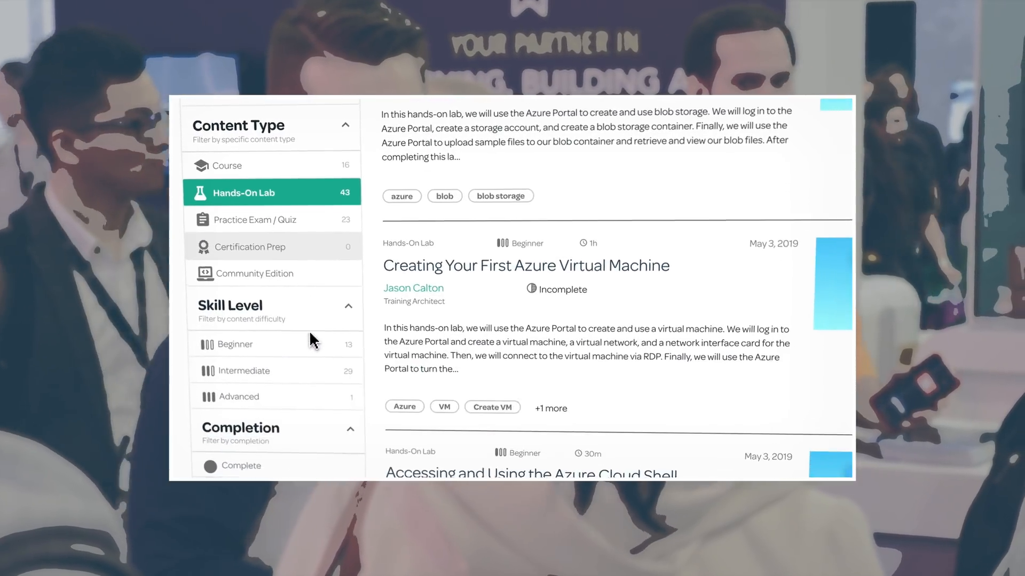
# Step: Start the 'Creating Your First Azure Virtual Machine' lab and launch its Azure Portal from Credentials
pyautogui.click(527, 265)
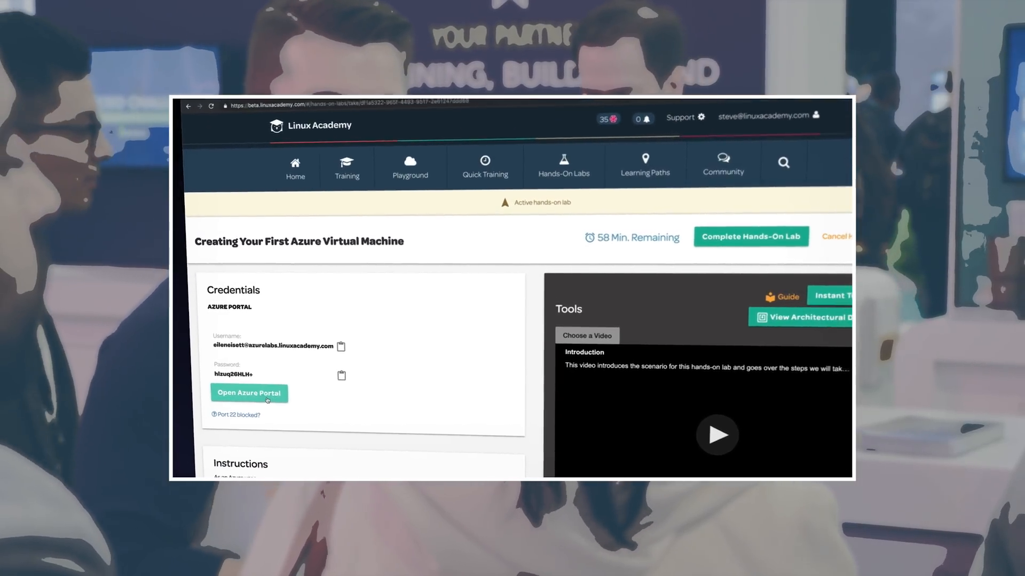
pyautogui.click(249, 393)
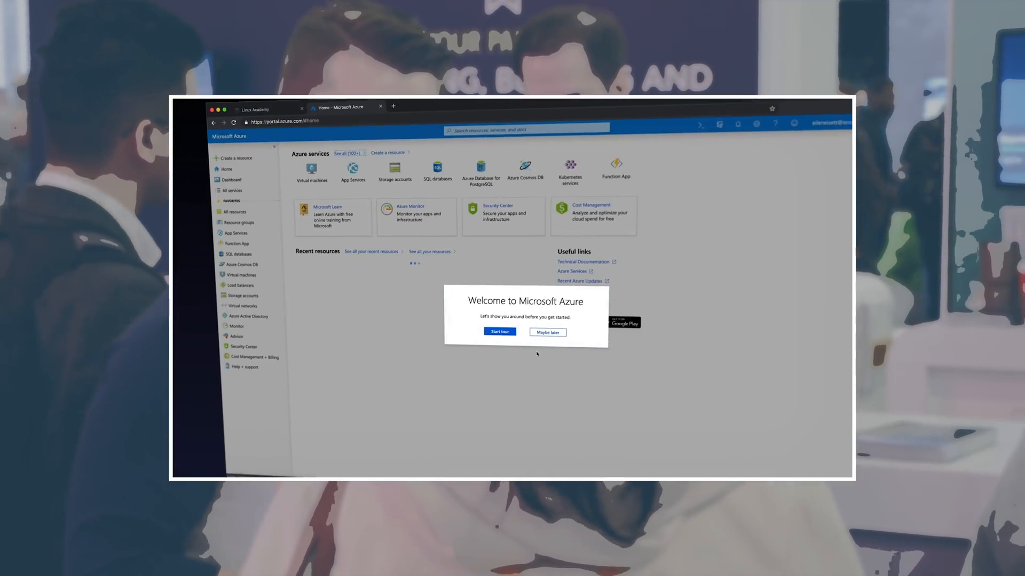